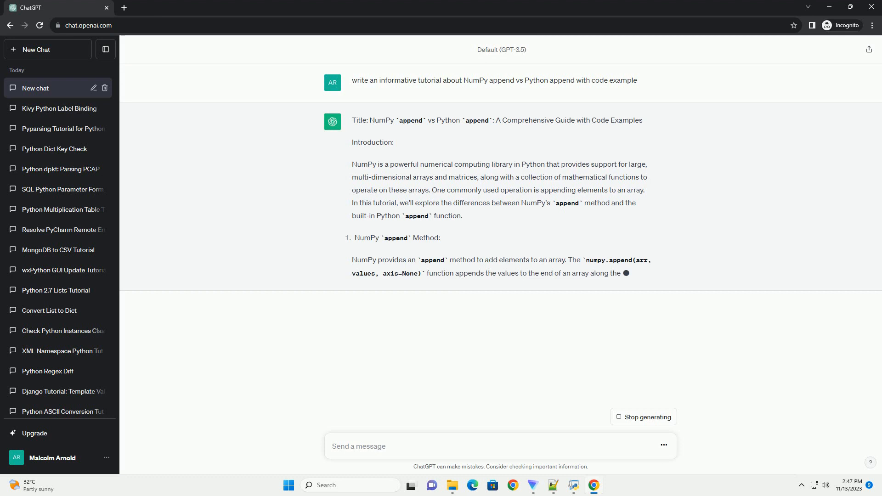
{"action": "scroll", "scroll_direction": "down", "scroll_amount": 3}
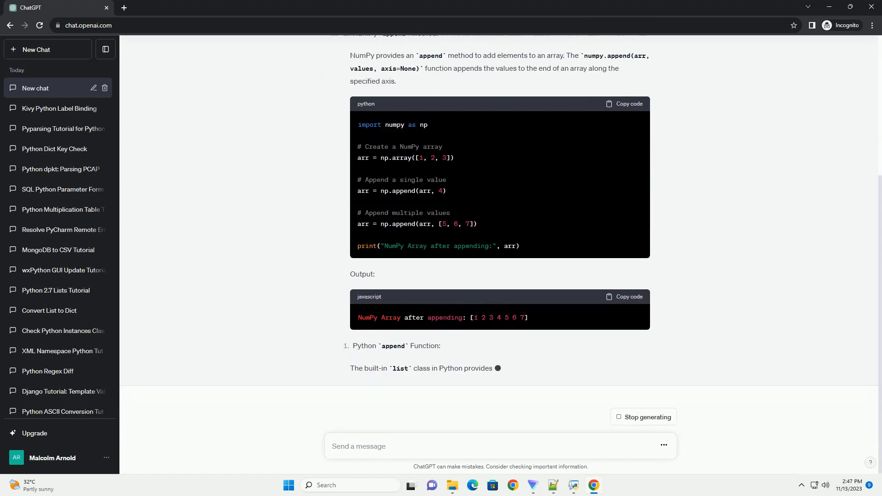
{"action": "scroll", "scroll_direction": "down", "scroll_amount": 3}
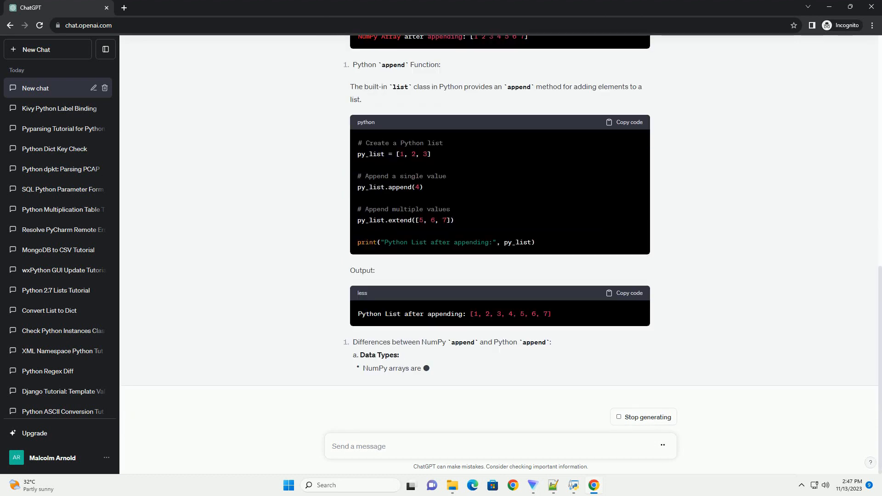
{"action": "scroll", "scroll_direction": "down", "scroll_amount": 3}
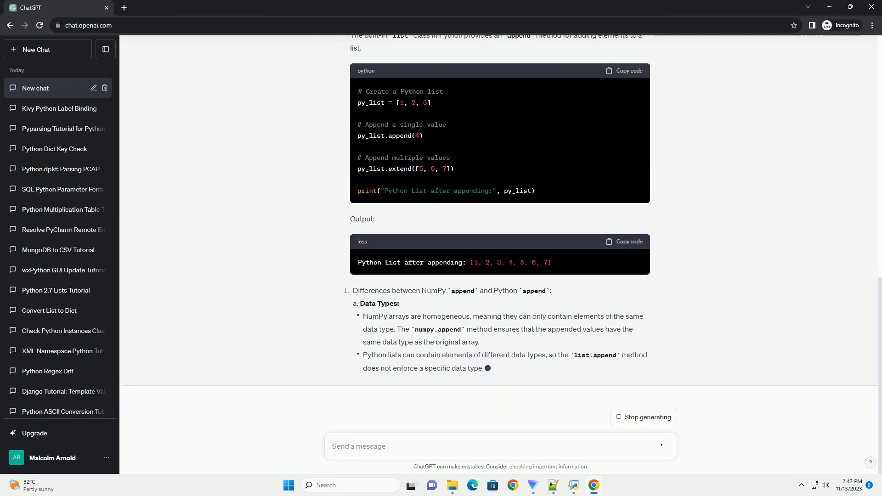
{"action": "scroll", "scroll_direction": "down", "scroll_amount": 3}
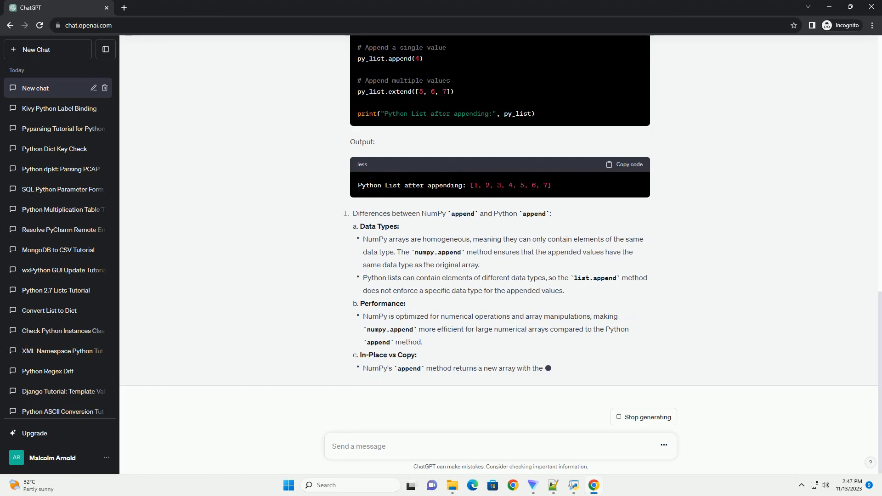